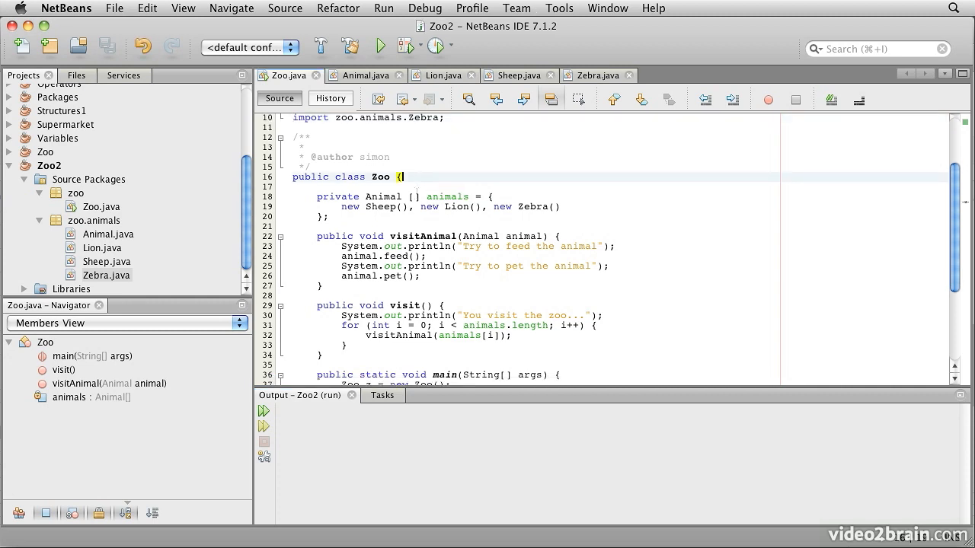
Review Zoo.java's visitAnimal and visit loop, then bring up the Animal class source.
scroll(down, 3)
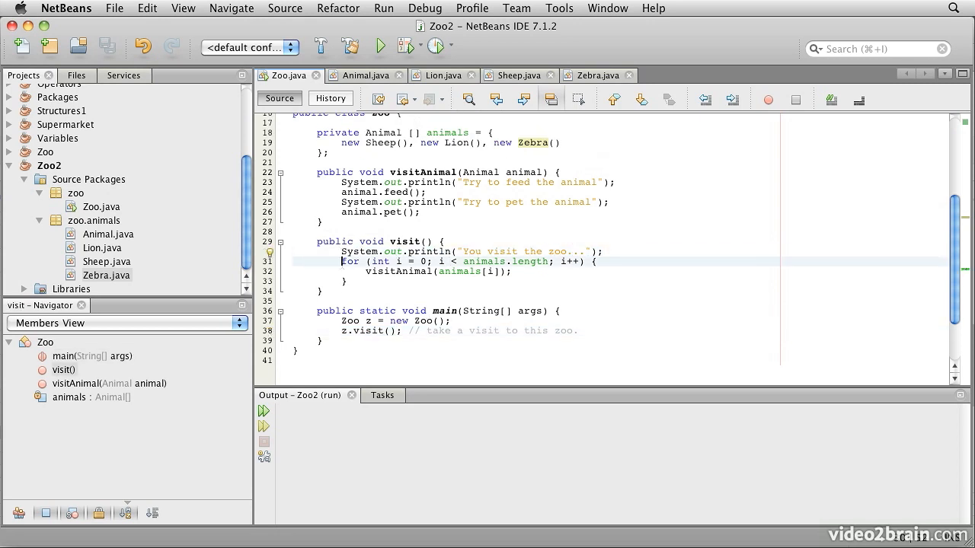
drag(342, 262, 347, 280)
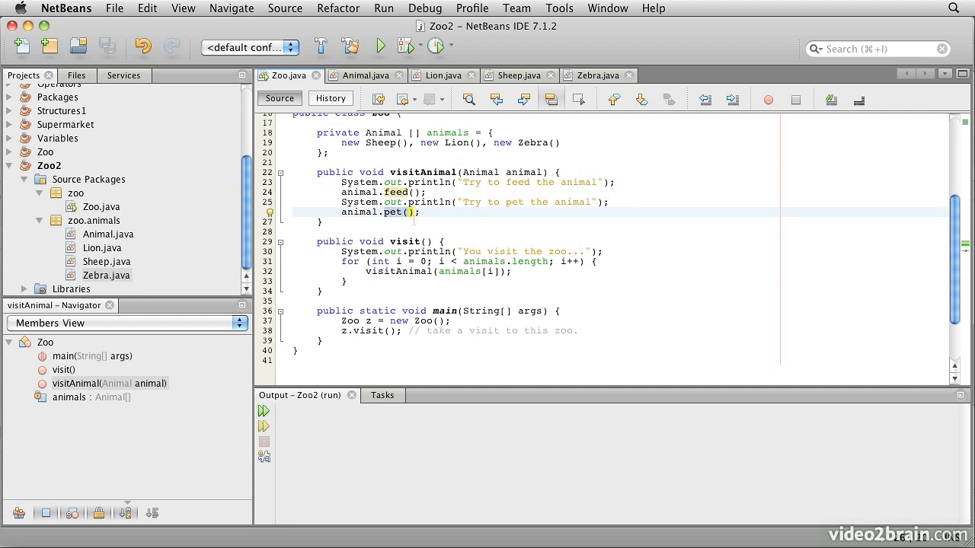
click(362, 76)
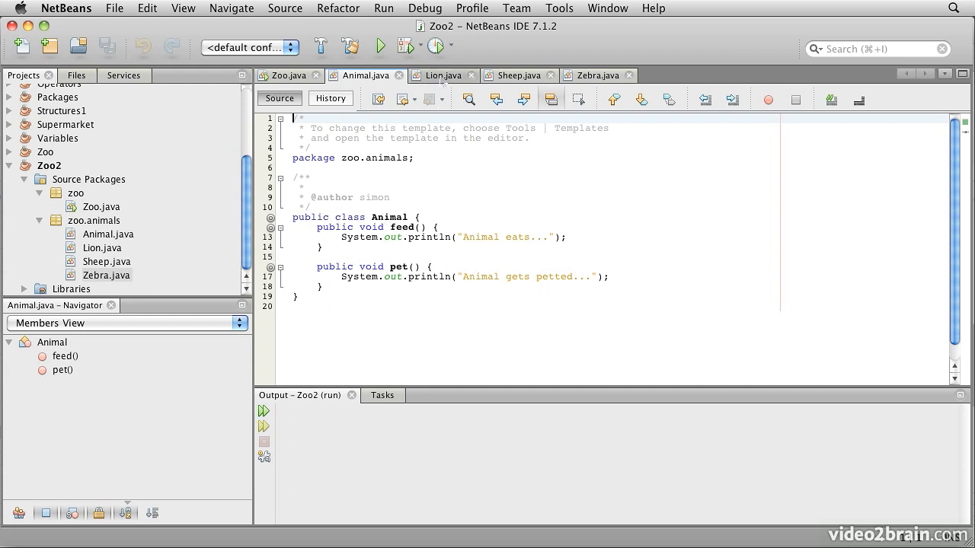
click(440, 75)
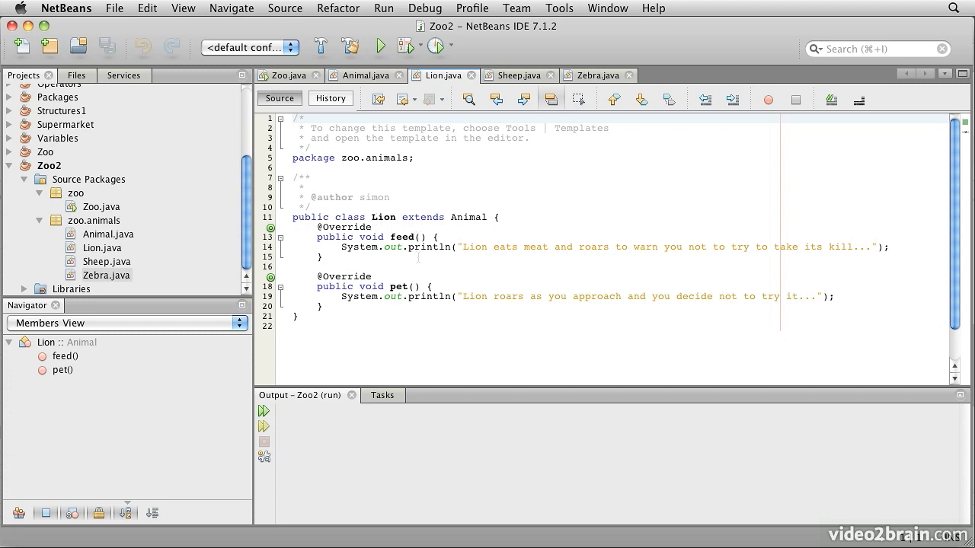
click(364, 76)
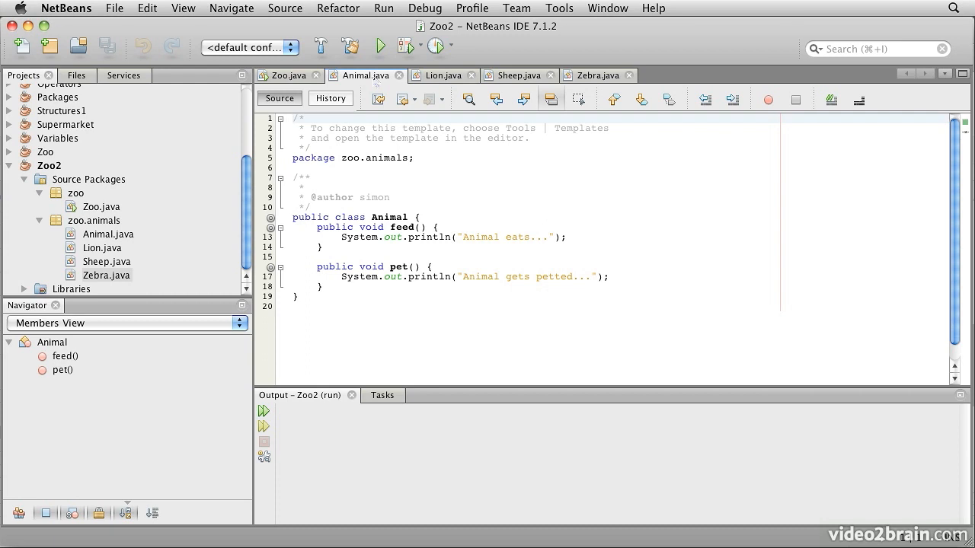
click(292, 118)
text( abstract)
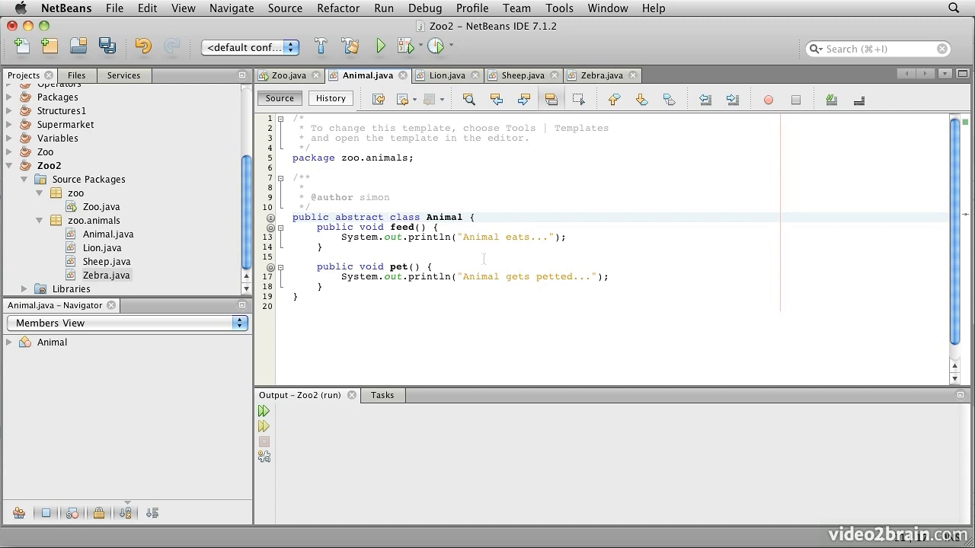
Mark Animal as an abstract class, then return to the Zoo source.
click(390, 216)
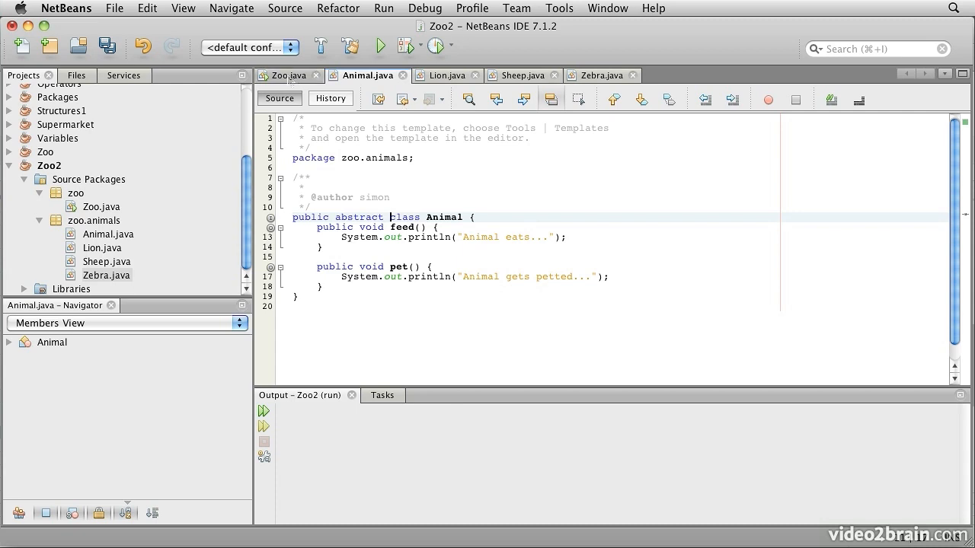
click(287, 76)
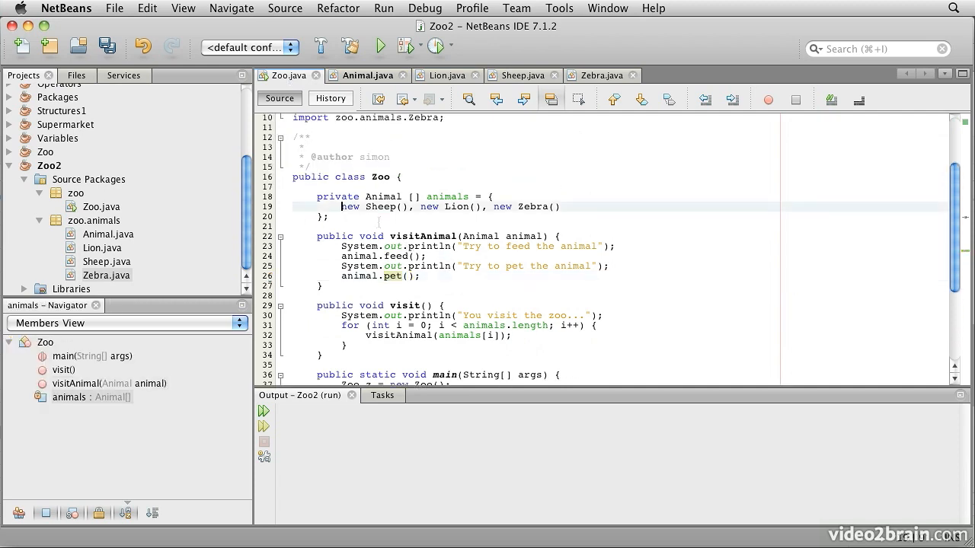
Try 'Animal' in Zoo's array initializer, discard it, and return to the Animal source.
text(Ani)
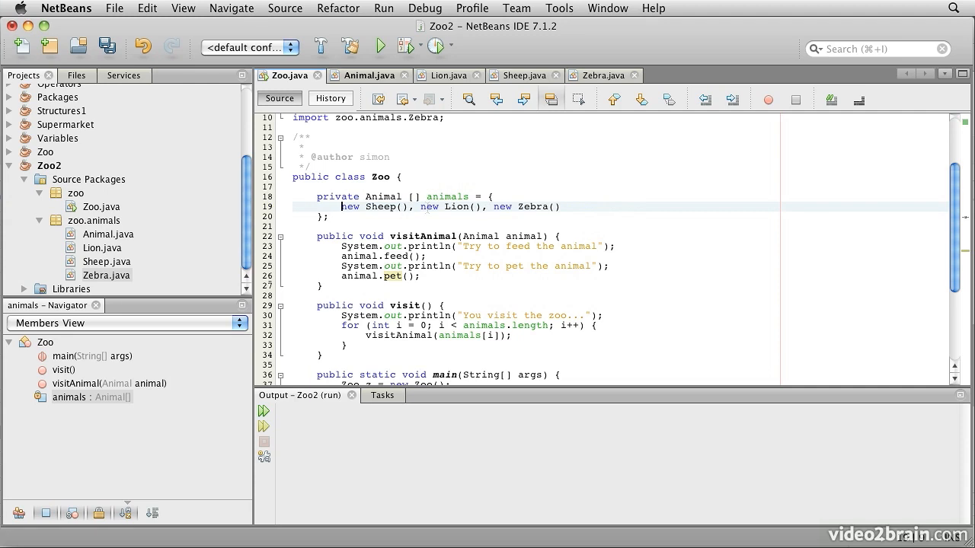
click(342, 207)
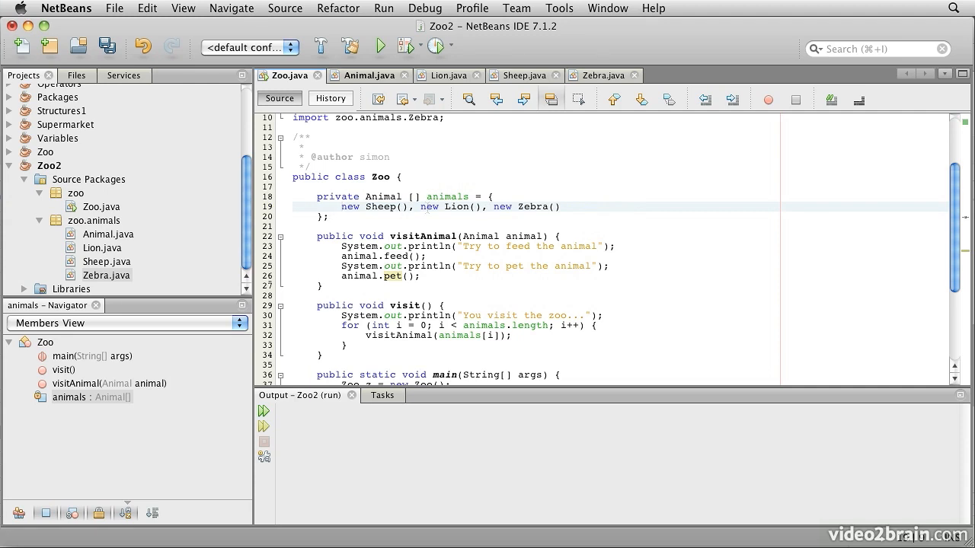
click(369, 75)
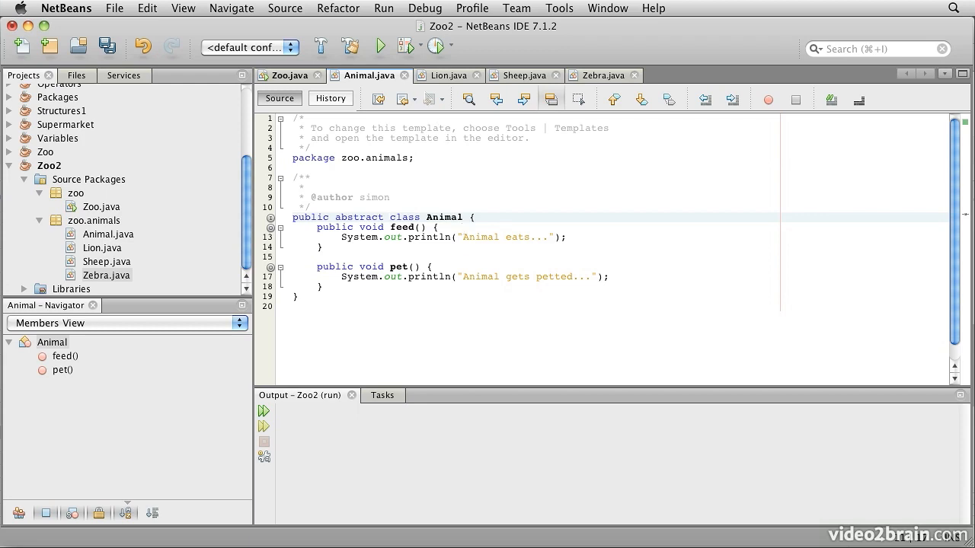
click(445, 74)
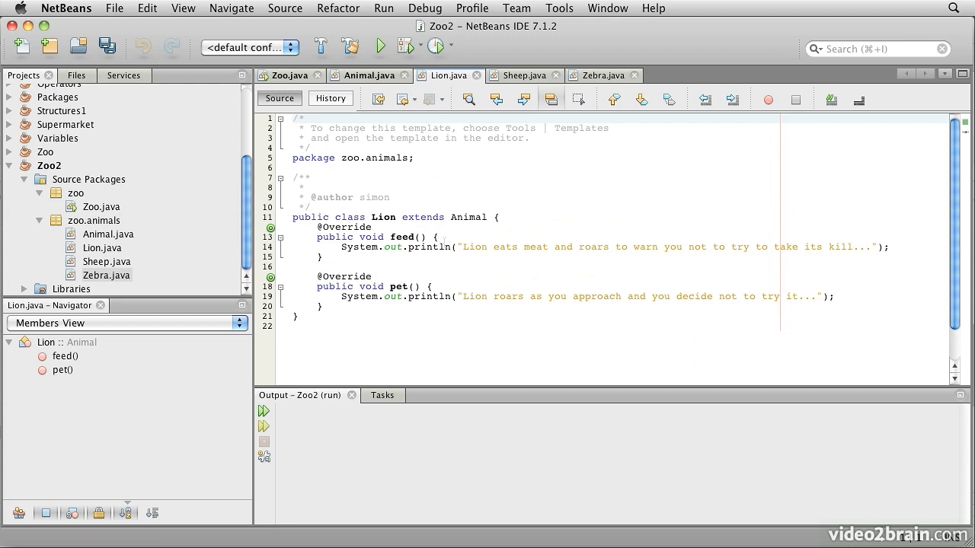
click(369, 76)
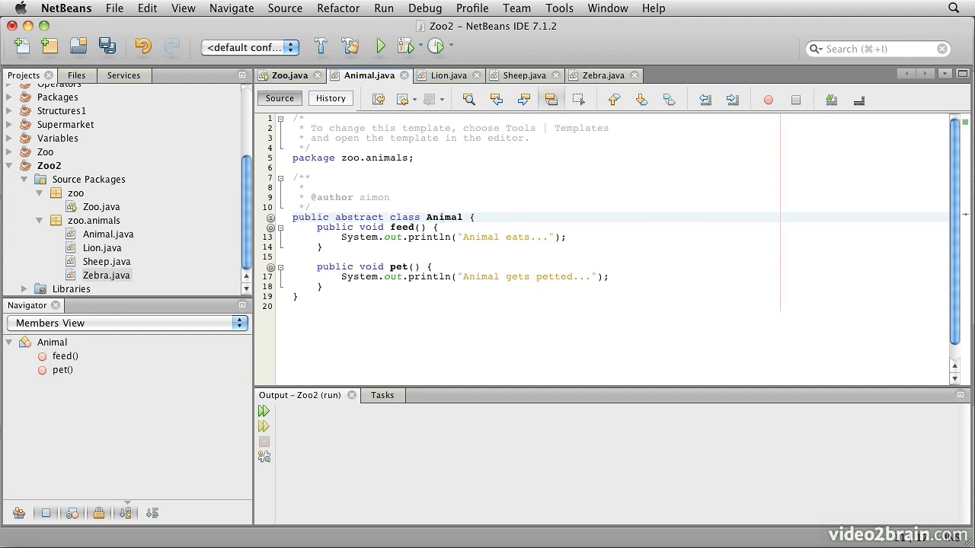
click(390, 217)
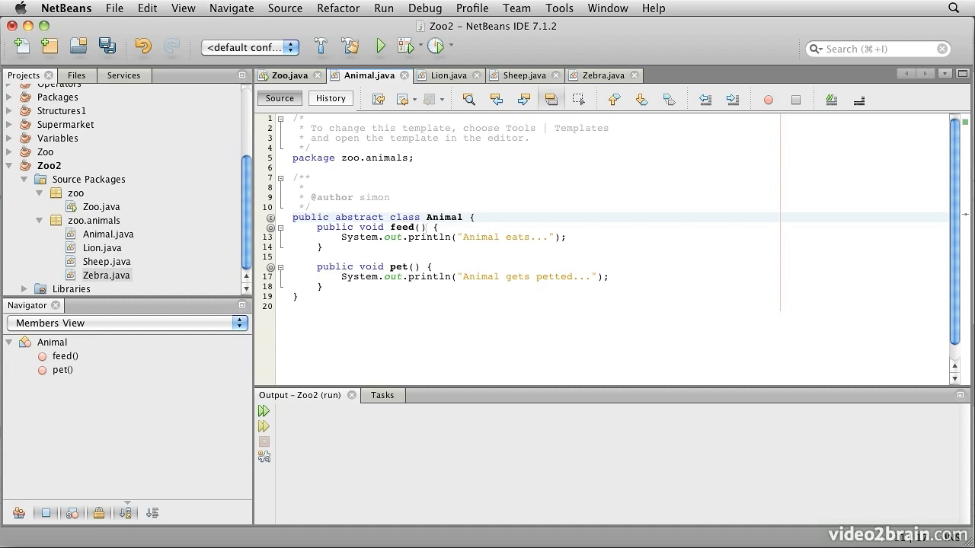
click(390, 216)
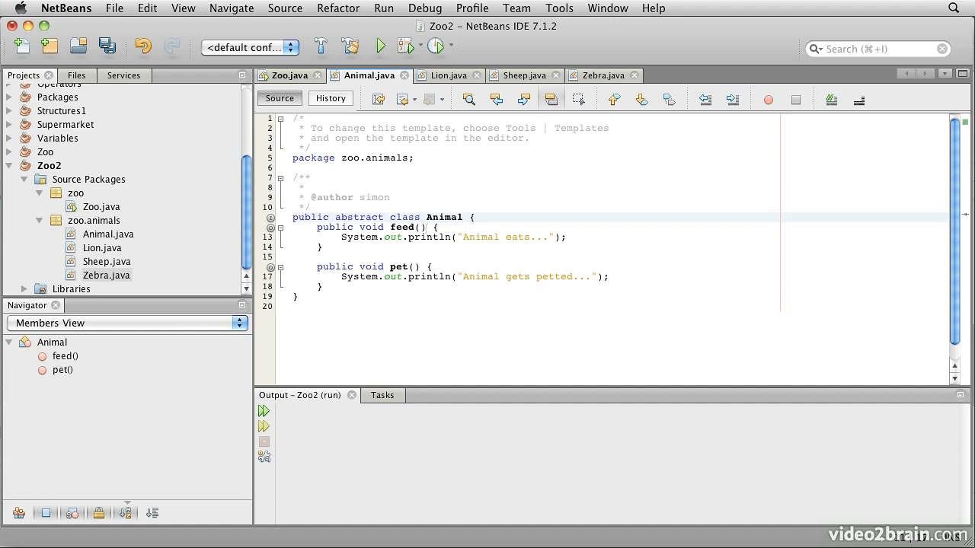
click(390, 217)
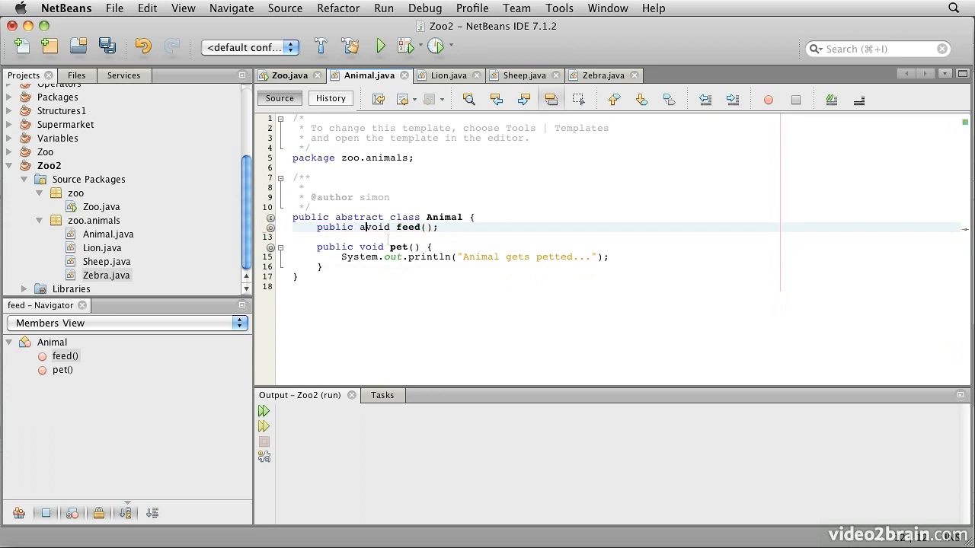
Declare feed() and pet() as 'public abstract void' with no bodies, fixing the misspelled keyword.
text(abstract)
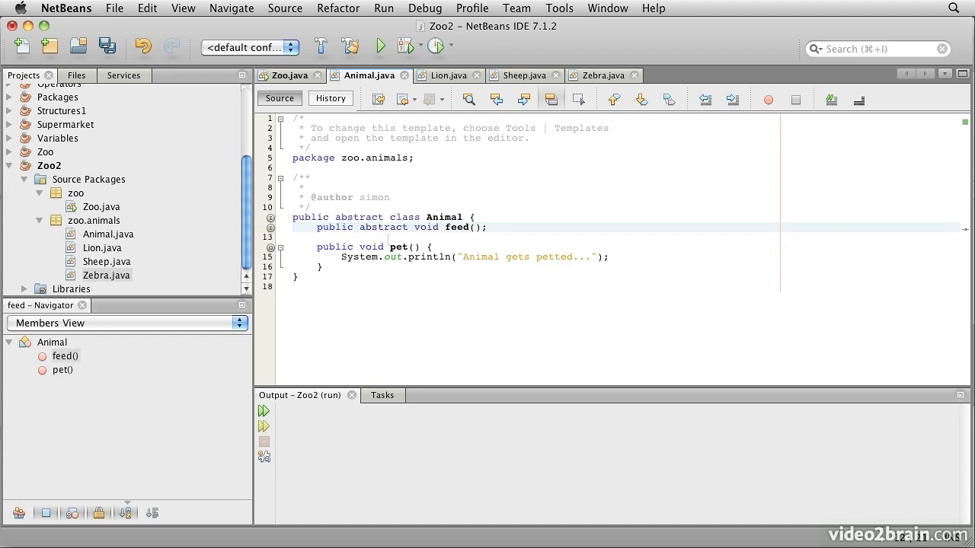
click(373, 246)
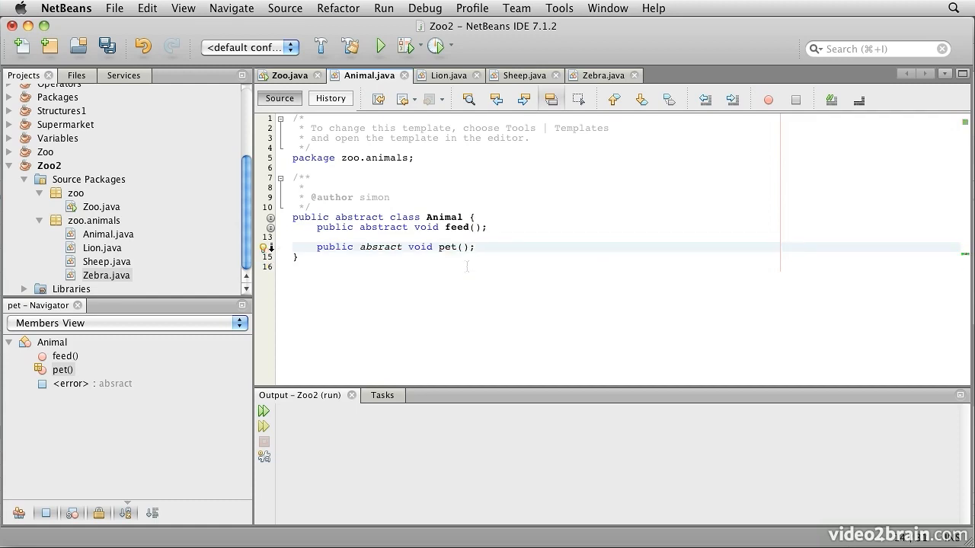
double_click(381, 247)
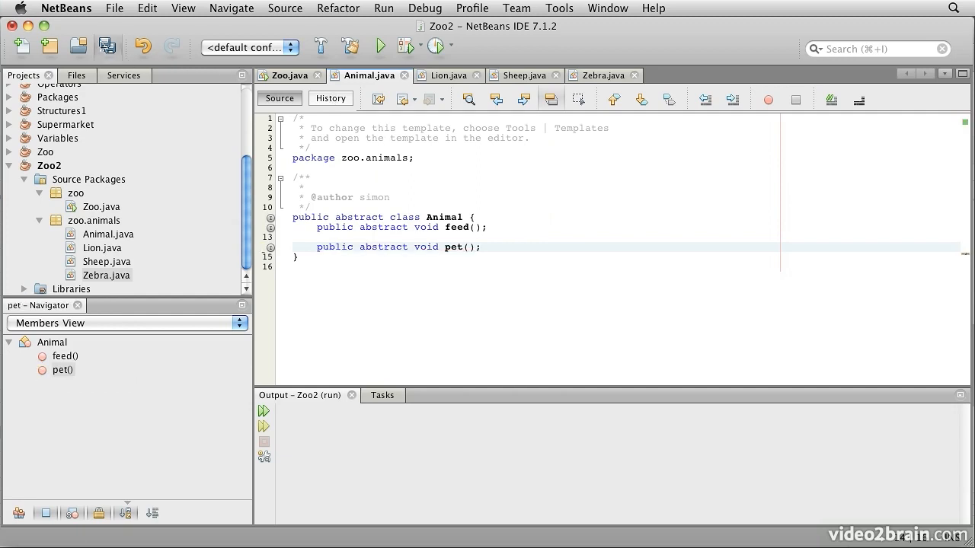
click(286, 75)
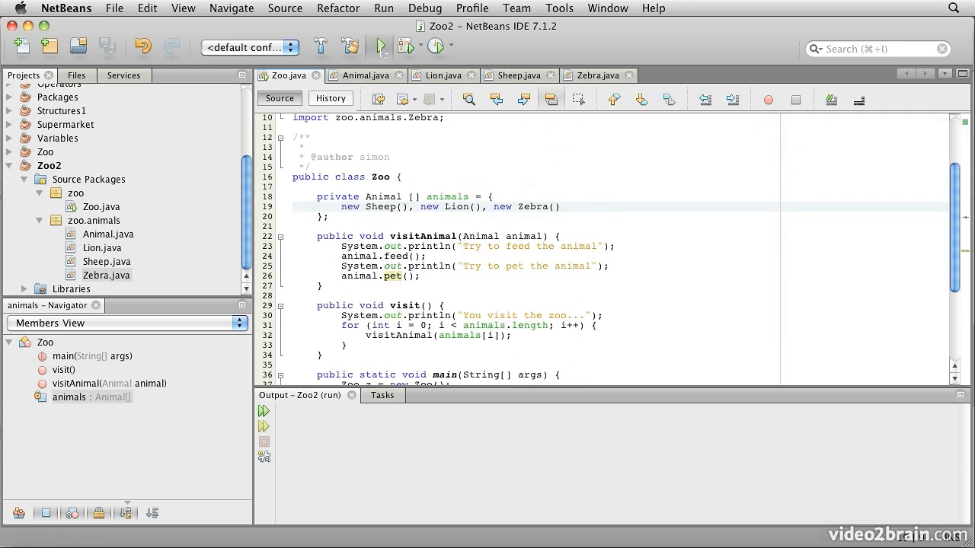
click(381, 46)
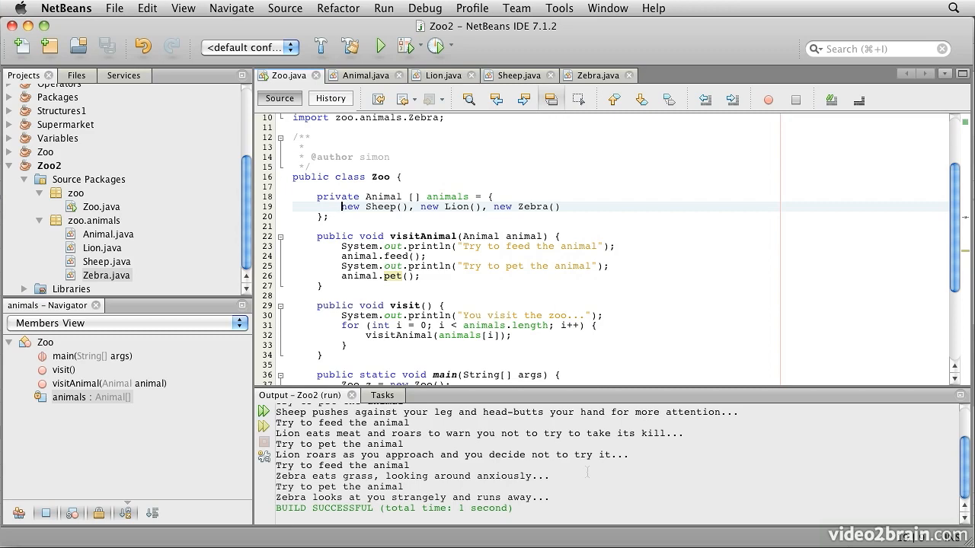
mouse_move(341, 207)
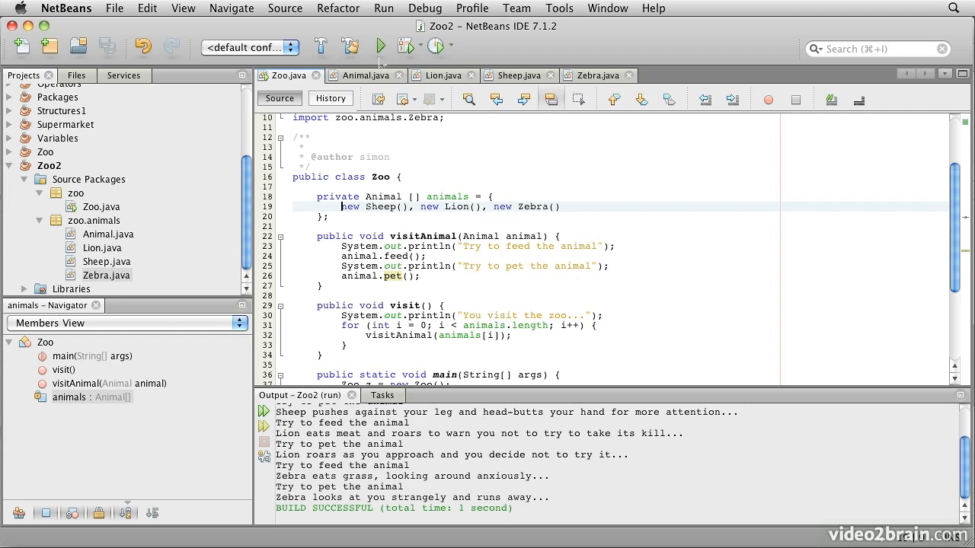
click(363, 76)
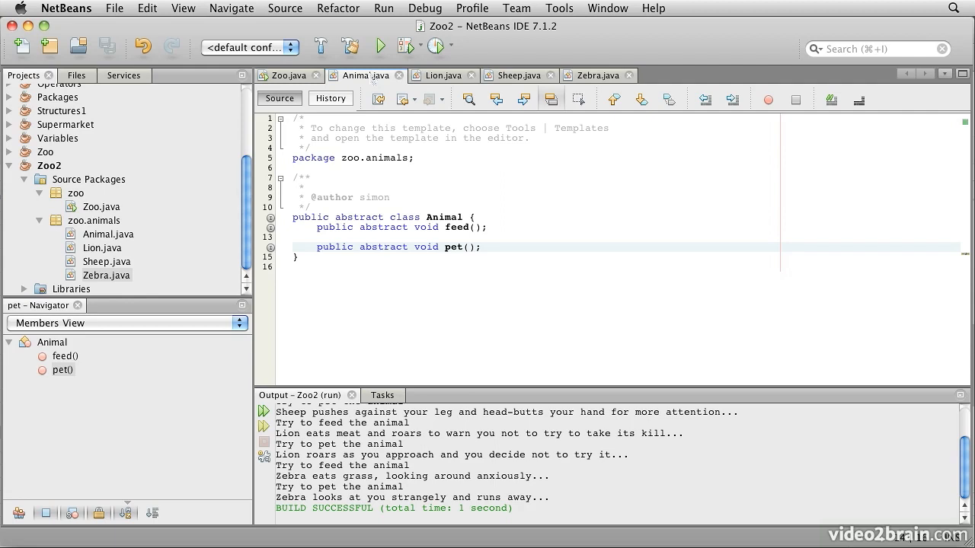
Remove the abstract keyword from Animal's class declaration, leaving feed and pet abstract.
click(386, 247)
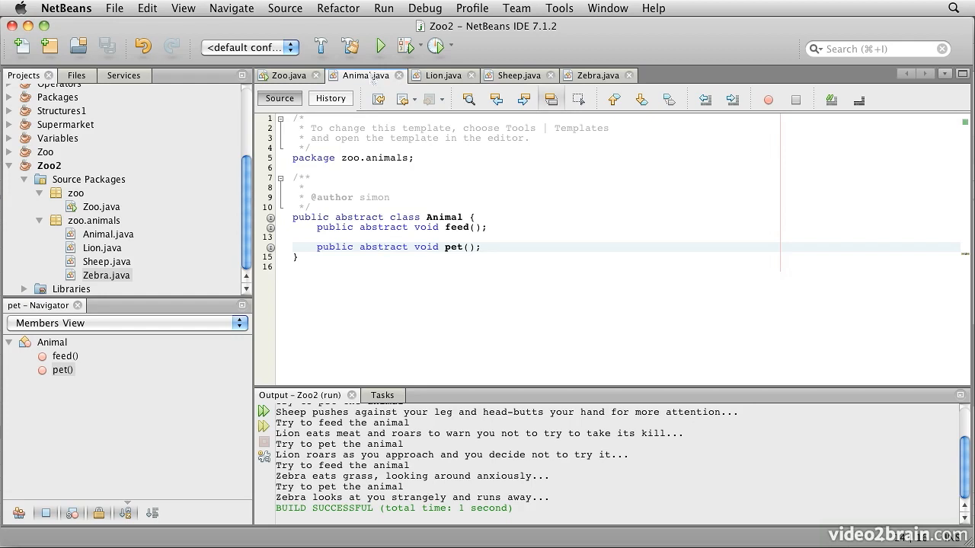
click(387, 247)
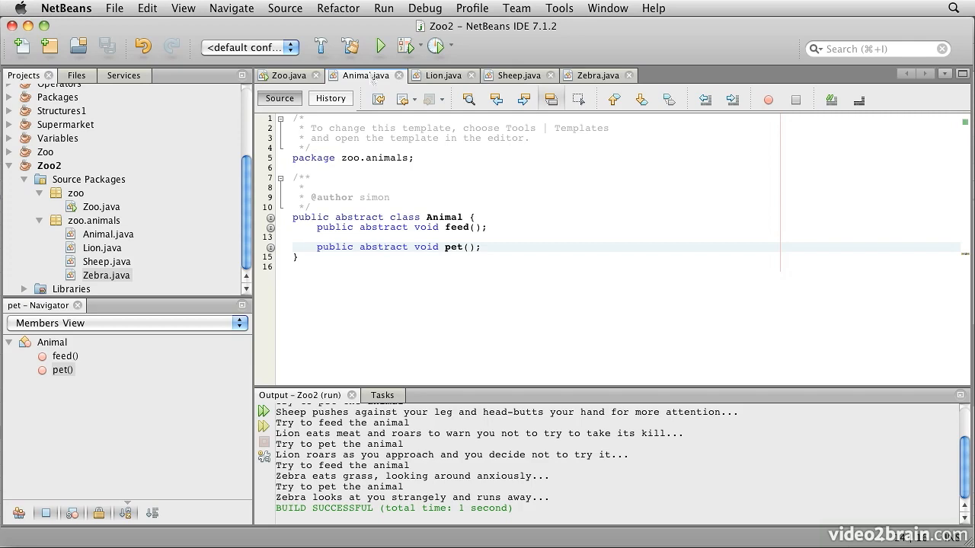
click(387, 247)
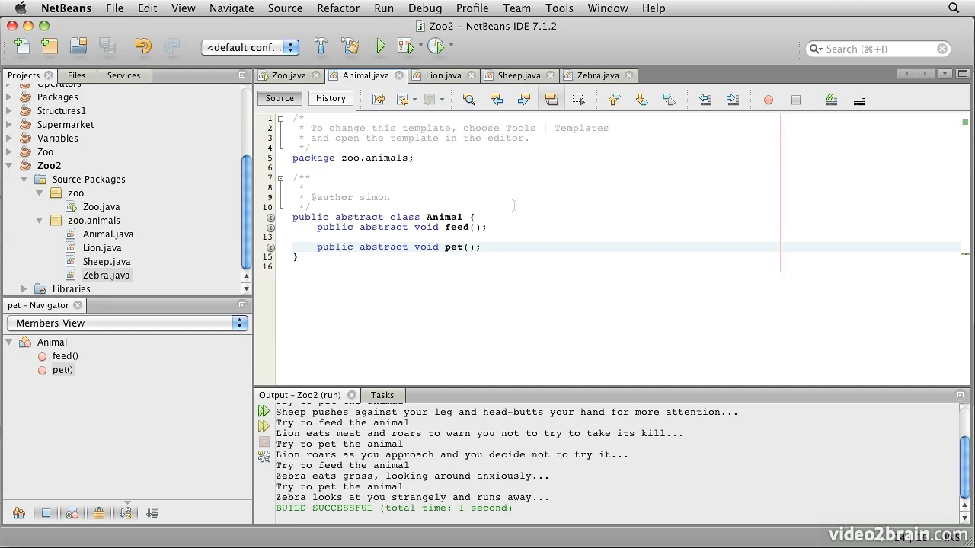
click(384, 247)
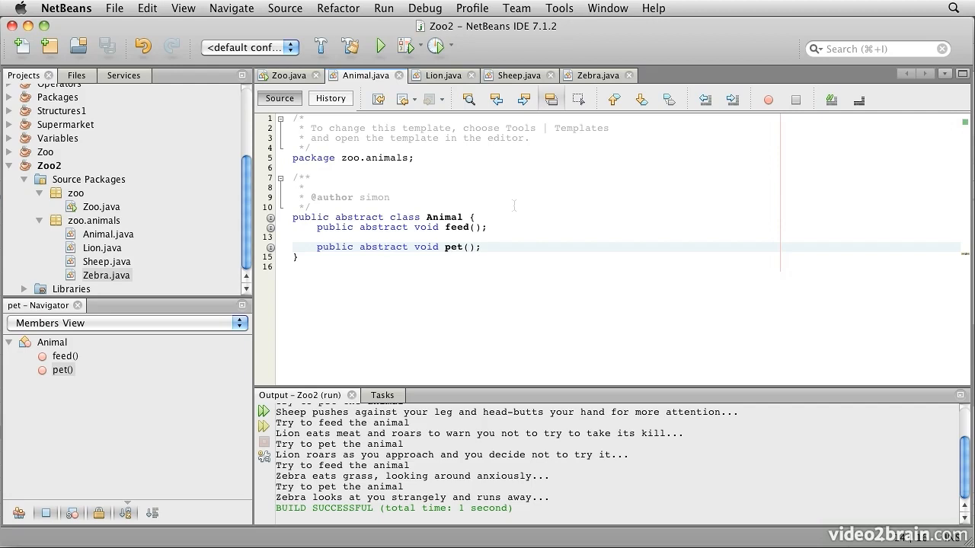
click(387, 247)
text(i)
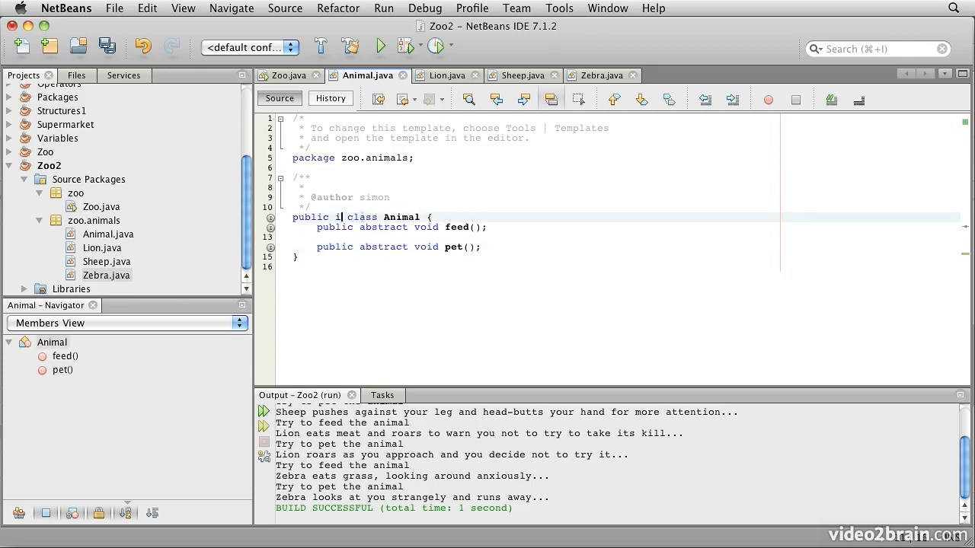
Declare Animal as an interface instead of an abstract class, then move to Lion.
text(nterface)
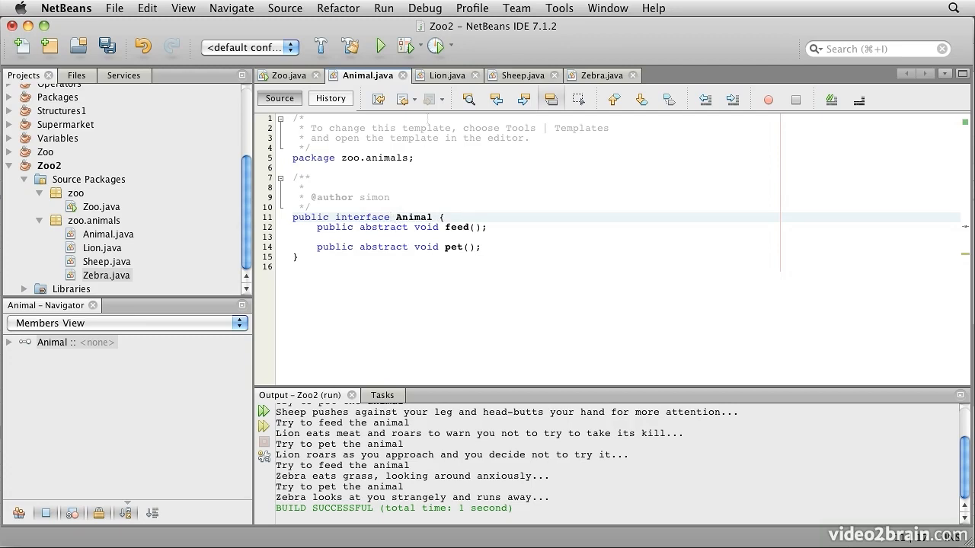
click(442, 74)
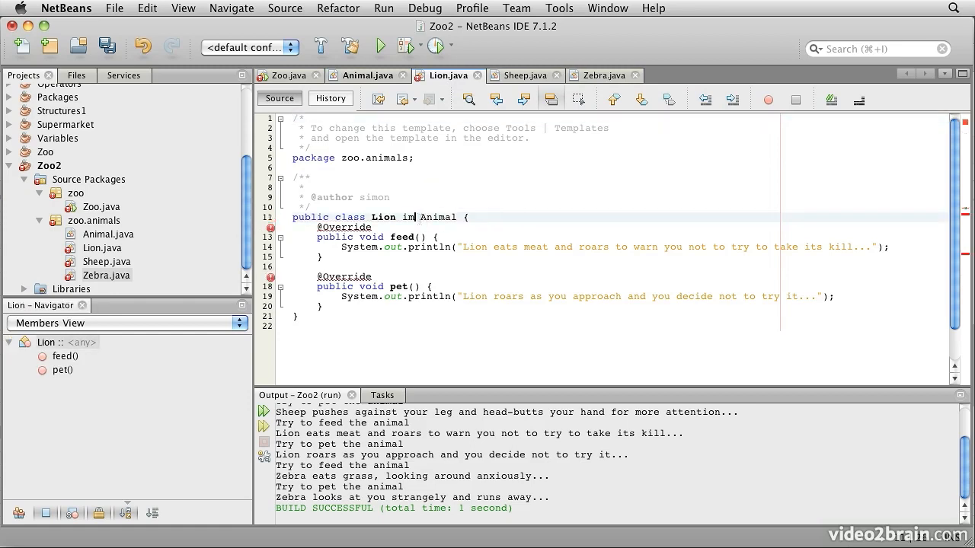
Change Lion, Sheep and Zebra from 'extends Animal' to 'implements Animal'.
text(plements)
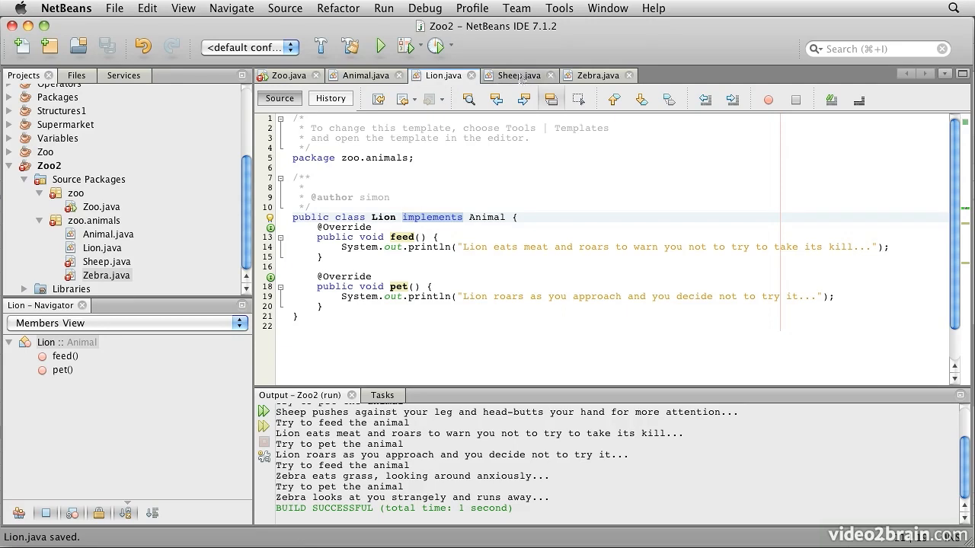
click(517, 76)
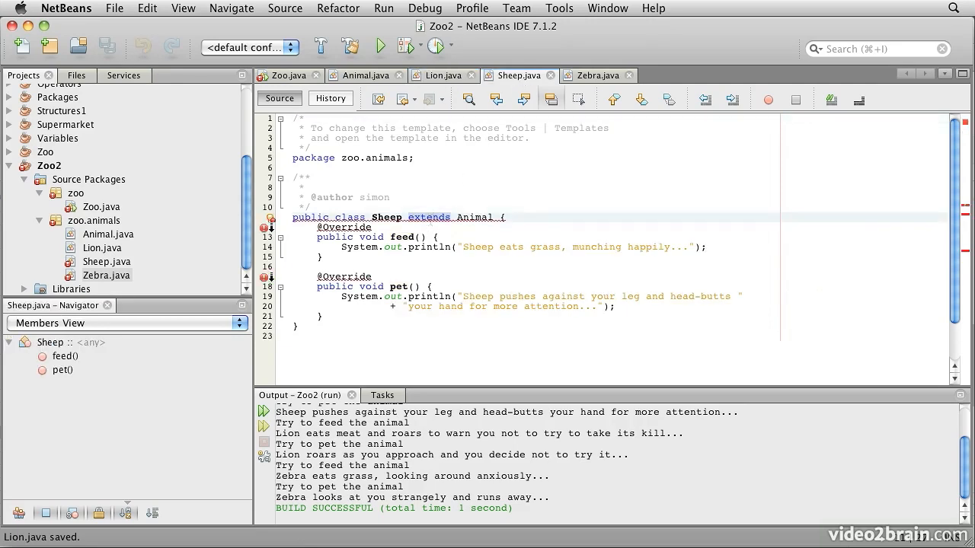
text(implements)
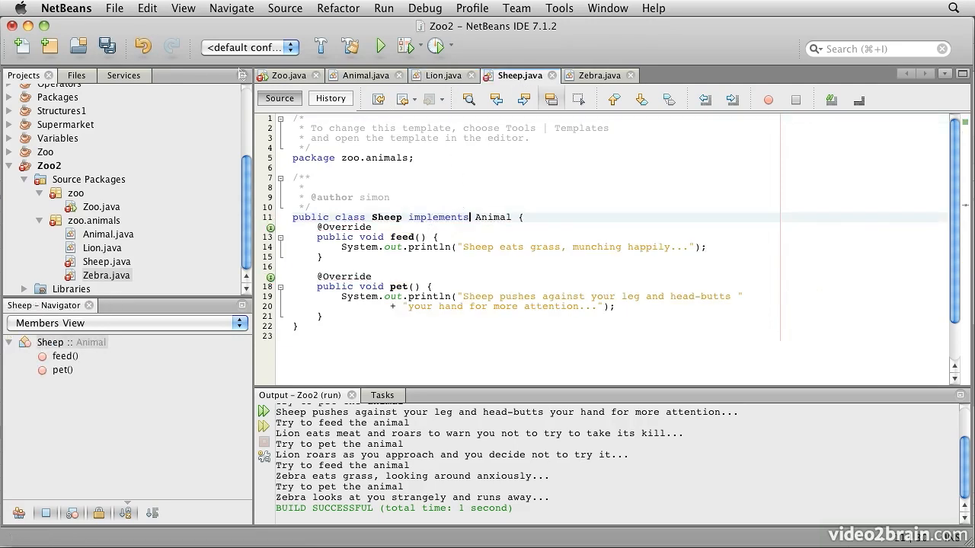
click(600, 76)
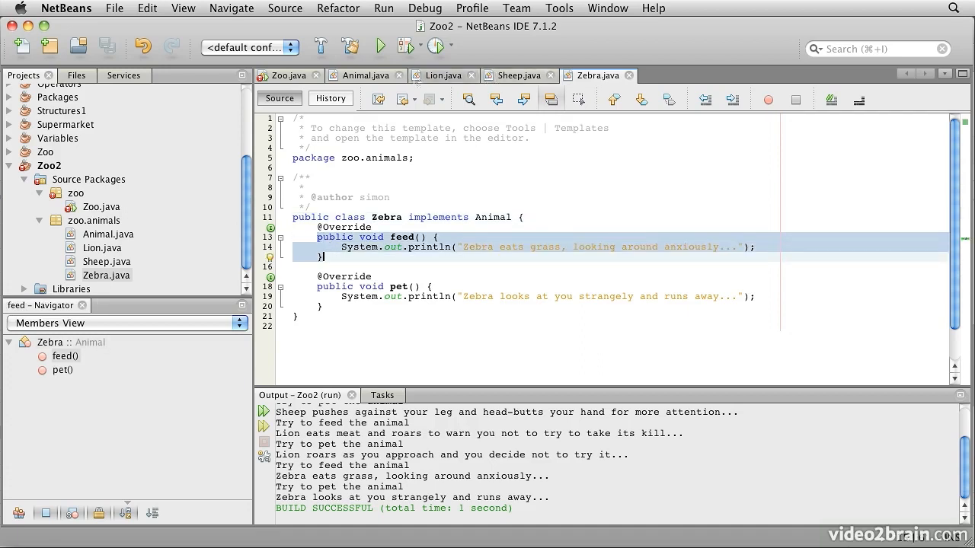
click(366, 75)
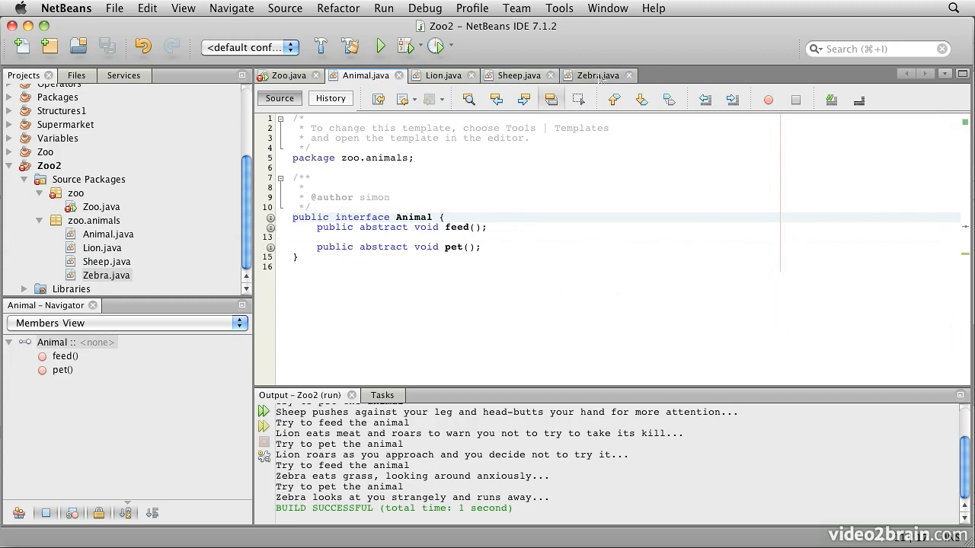
click(438, 74)
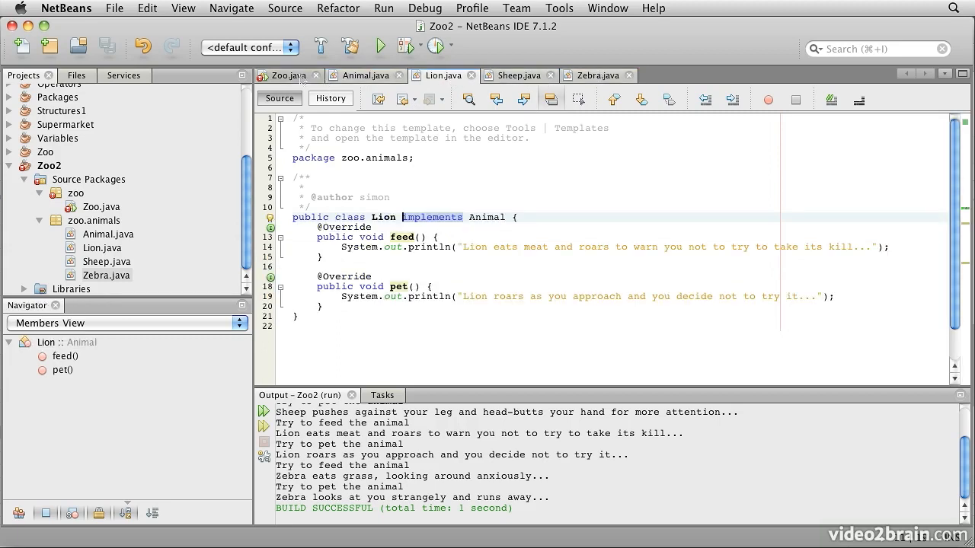
Rebuild and run Zoo2 from Zoo.java, checking the visit, feed and pet lines in Output.
click(284, 75)
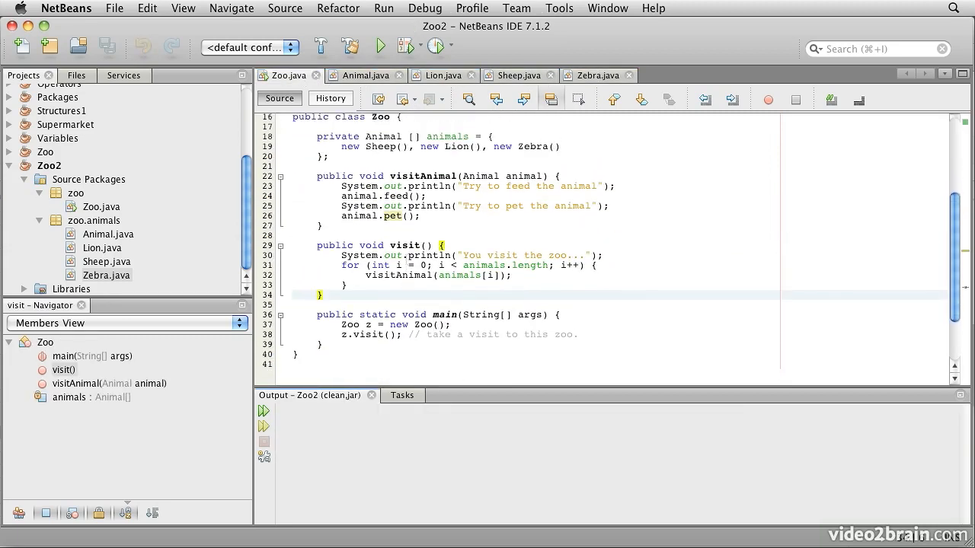
click(380, 46)
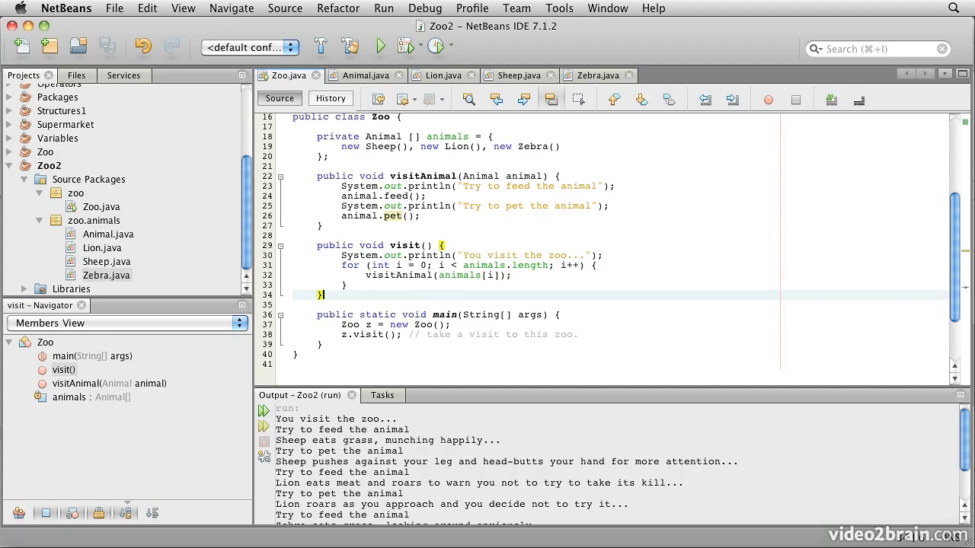
click(321, 295)
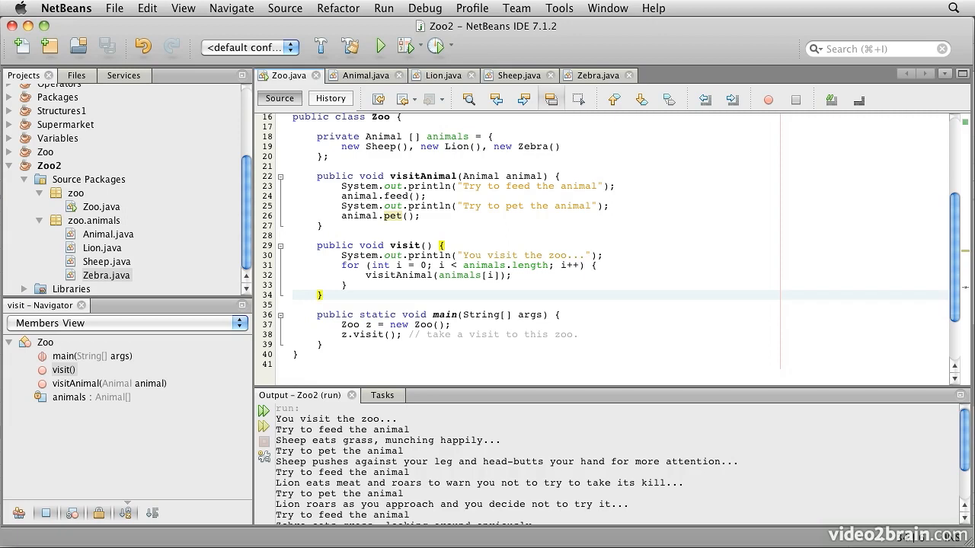
click(323, 295)
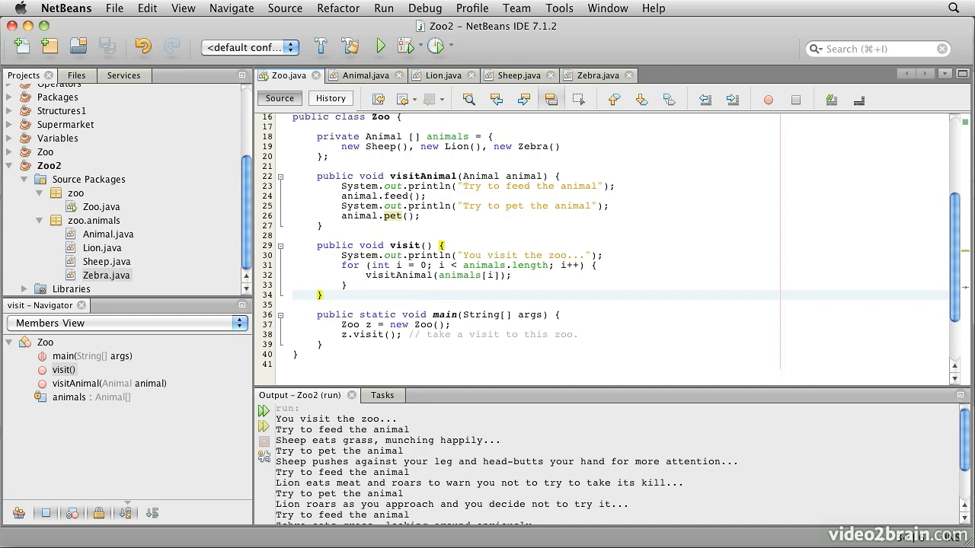
click(323, 296)
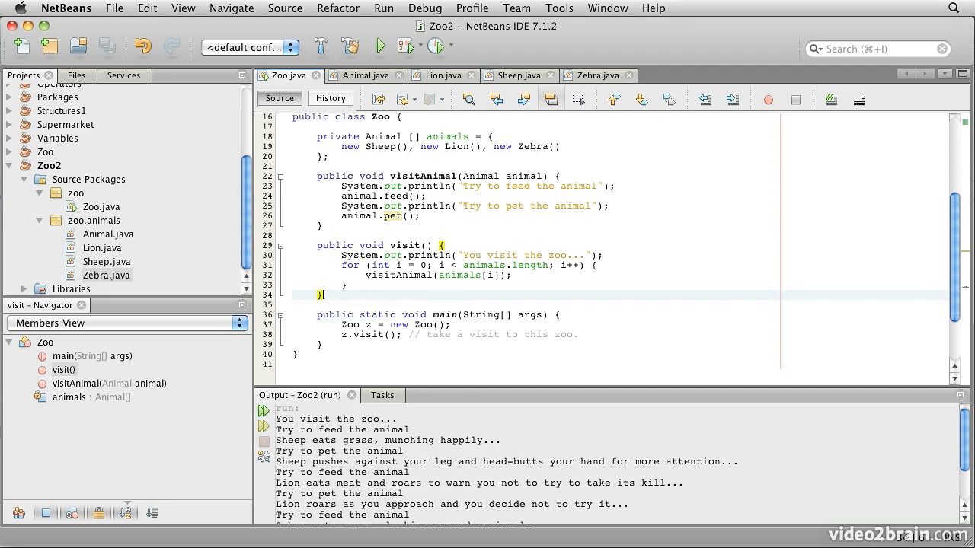